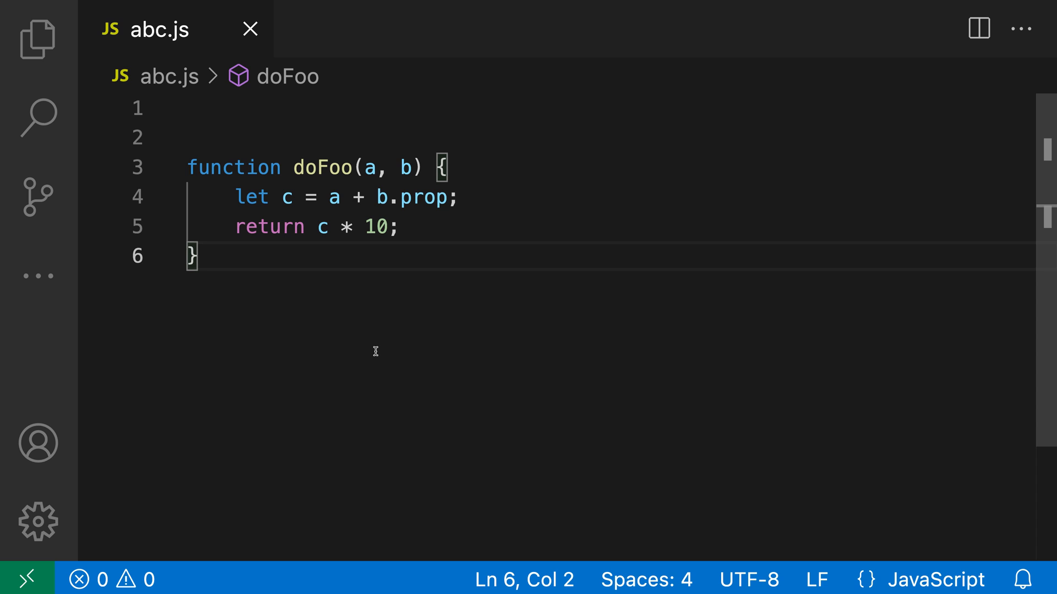
mouse_move(376, 277)
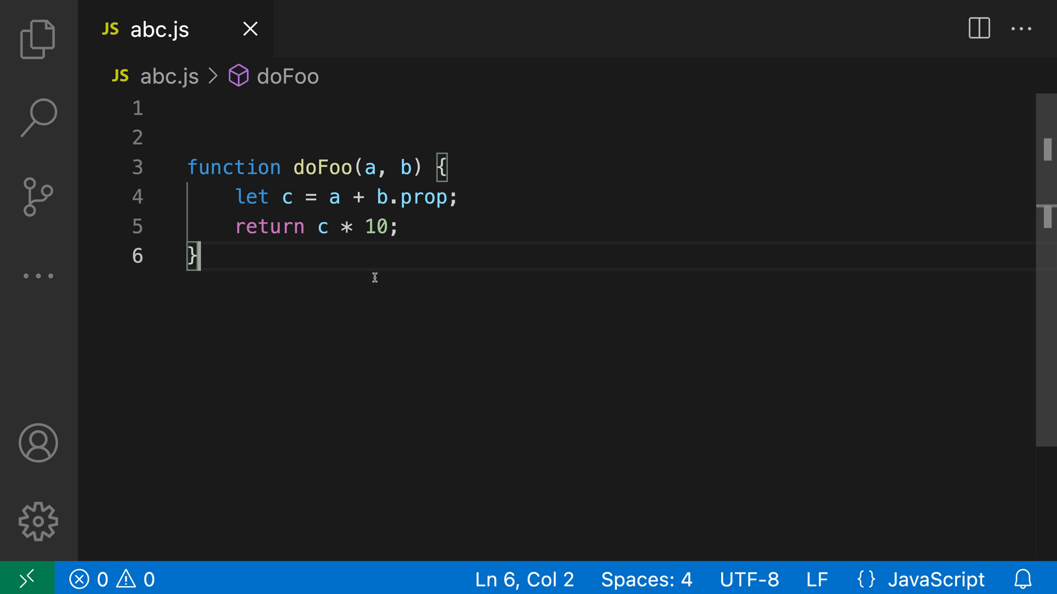
mouse_move(443, 327)
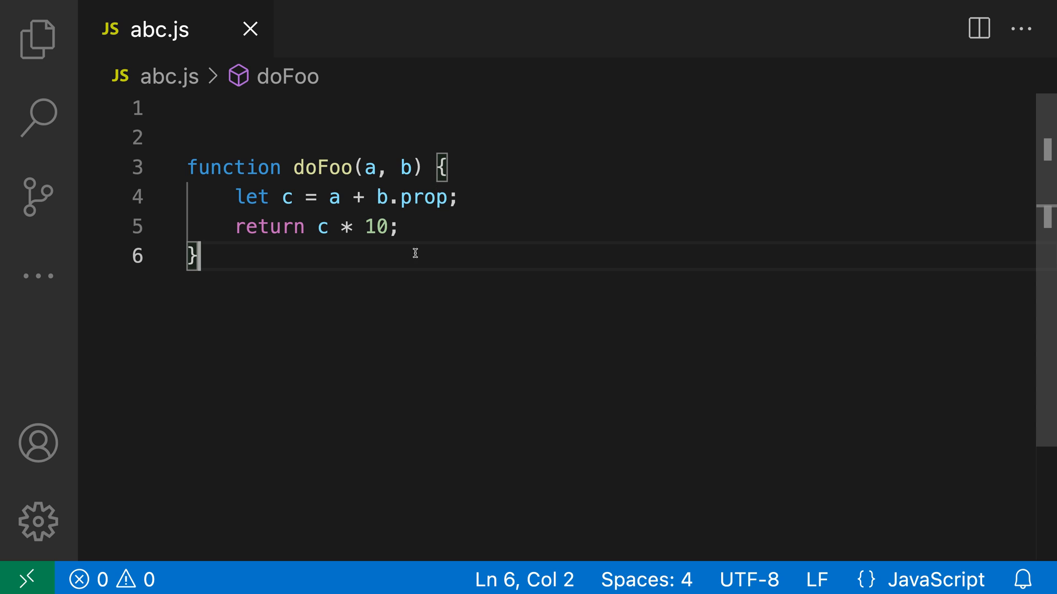
mouse_move(450, 230)
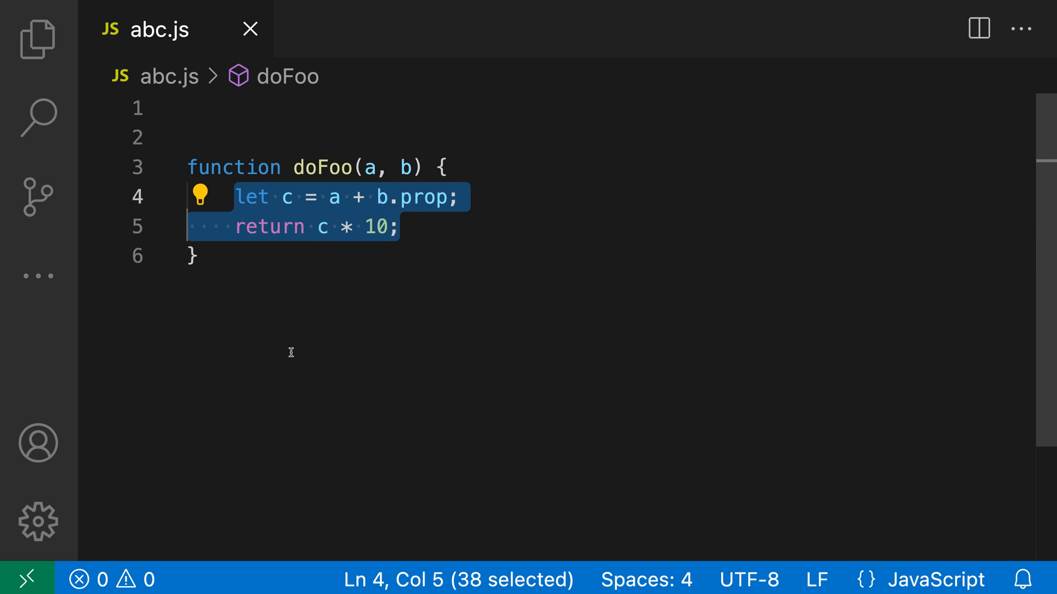
- Wrap the selected doFoo body in a Try-Catch Statement via Surround With Snippet
text(surround with)
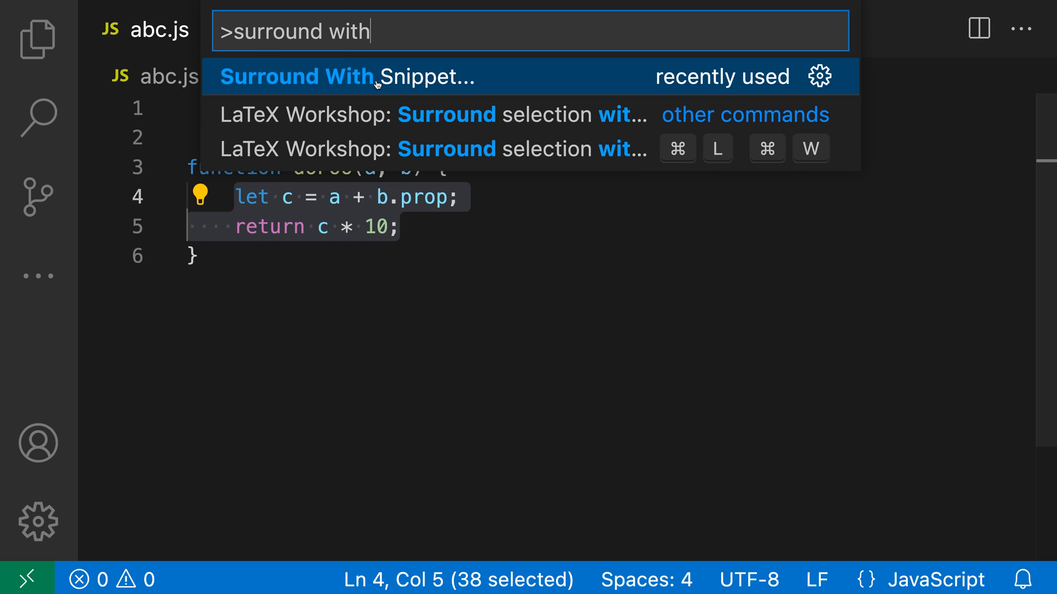
click(364, 76)
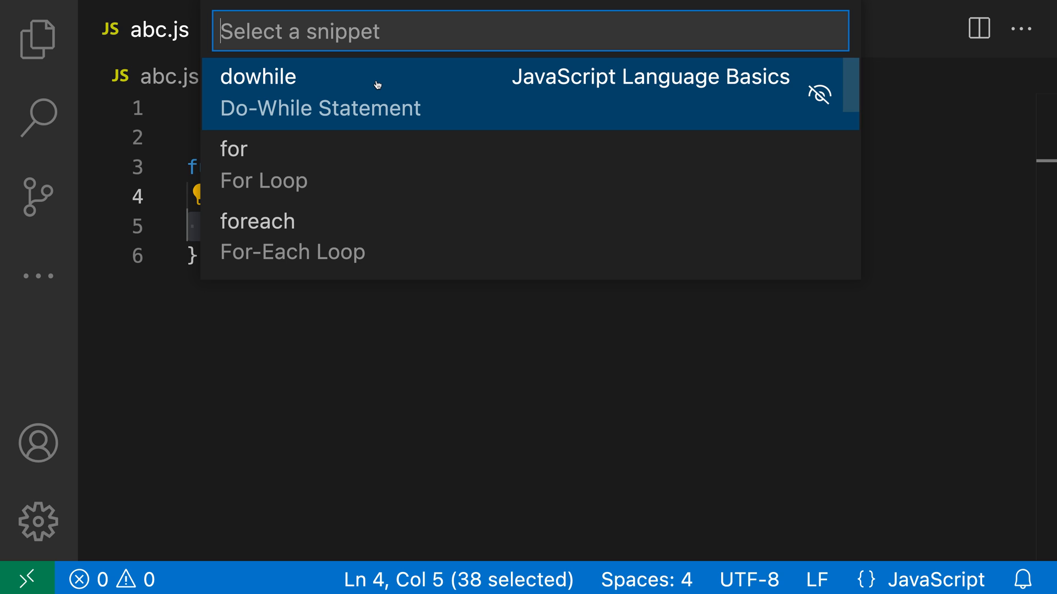
mouse_move(387, 165)
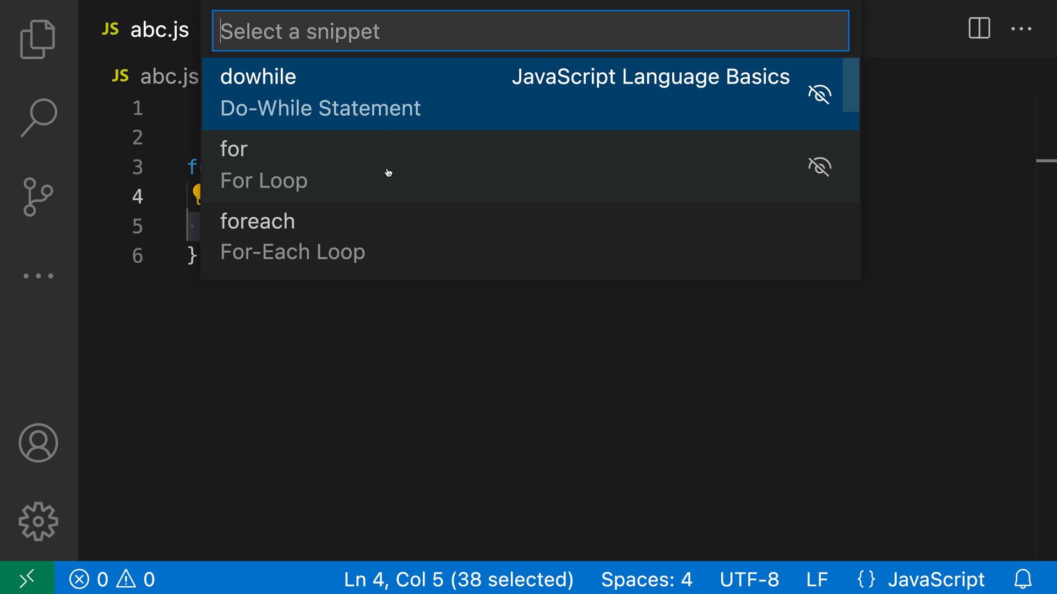
scroll(down, 3)
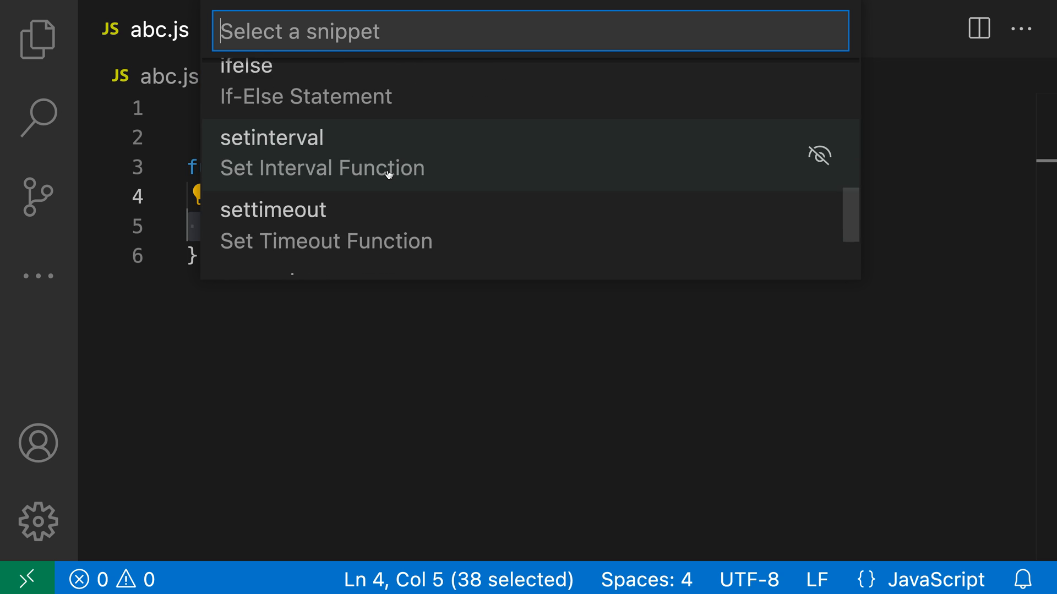
scroll(down, 3)
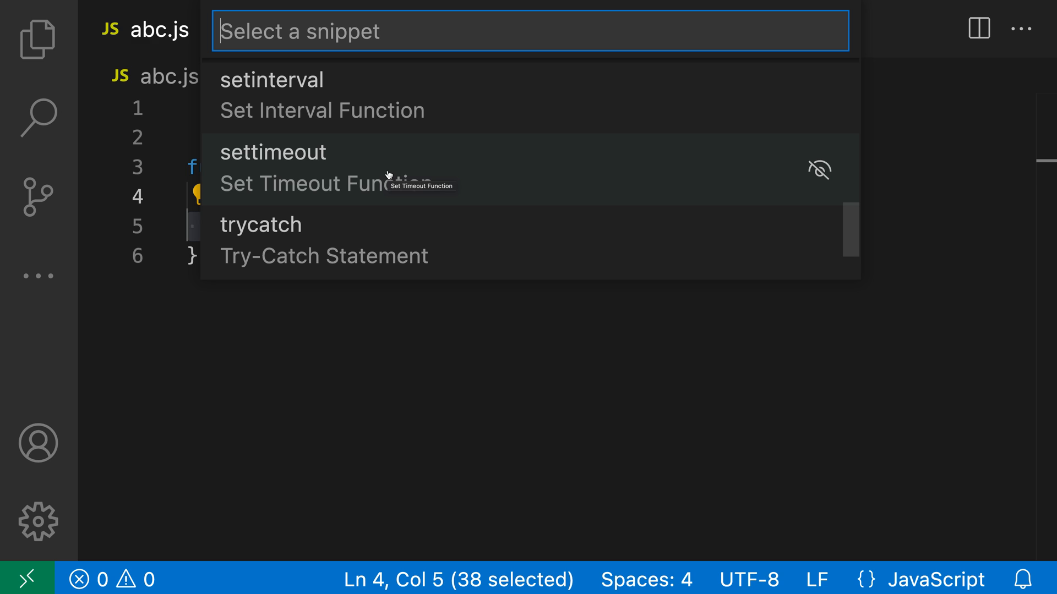
text(try)
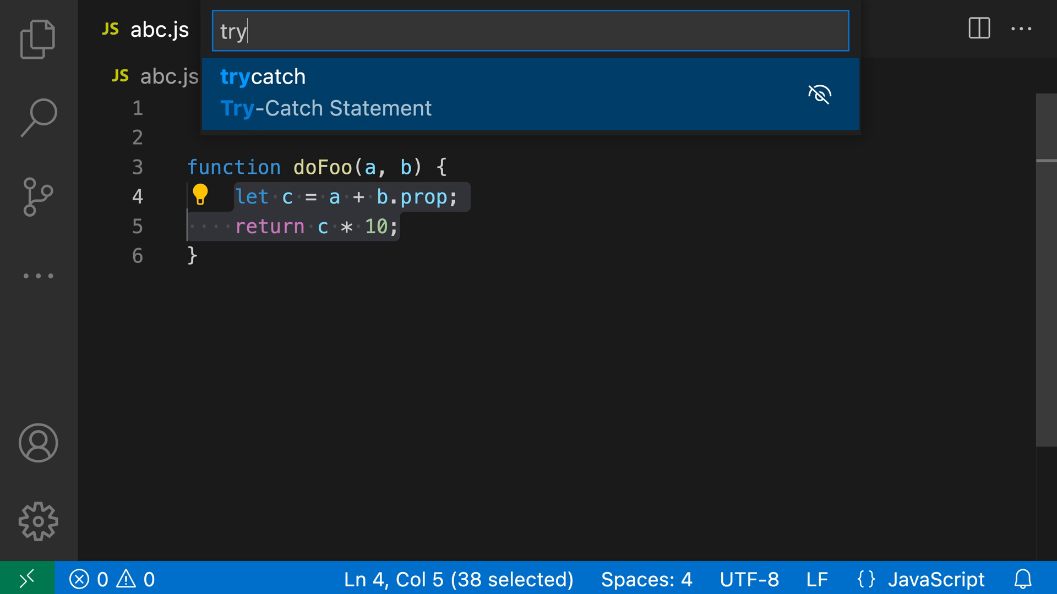
mouse_move(516, 185)
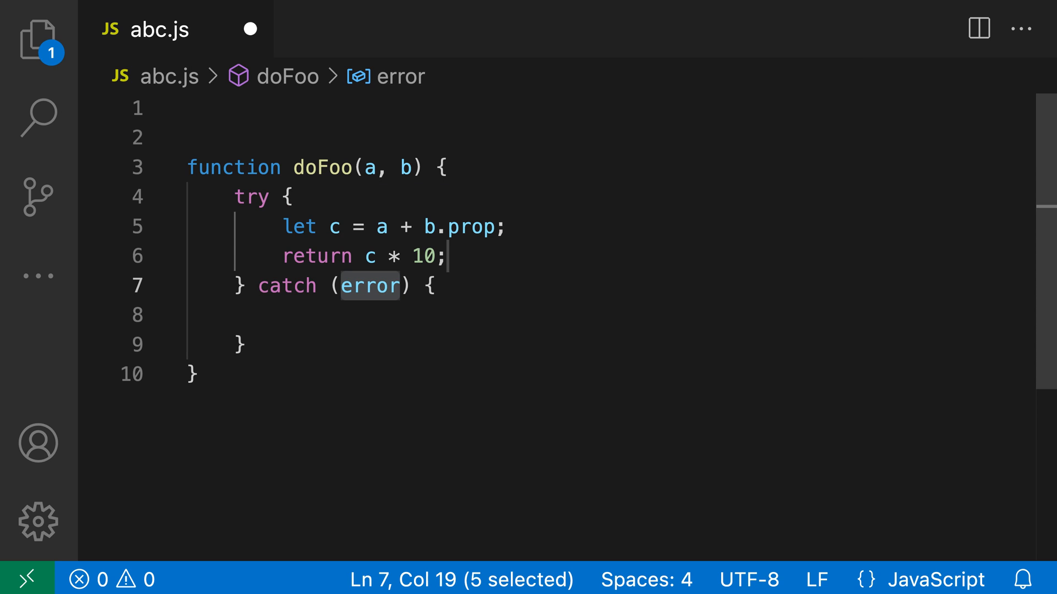
mouse_move(461, 313)
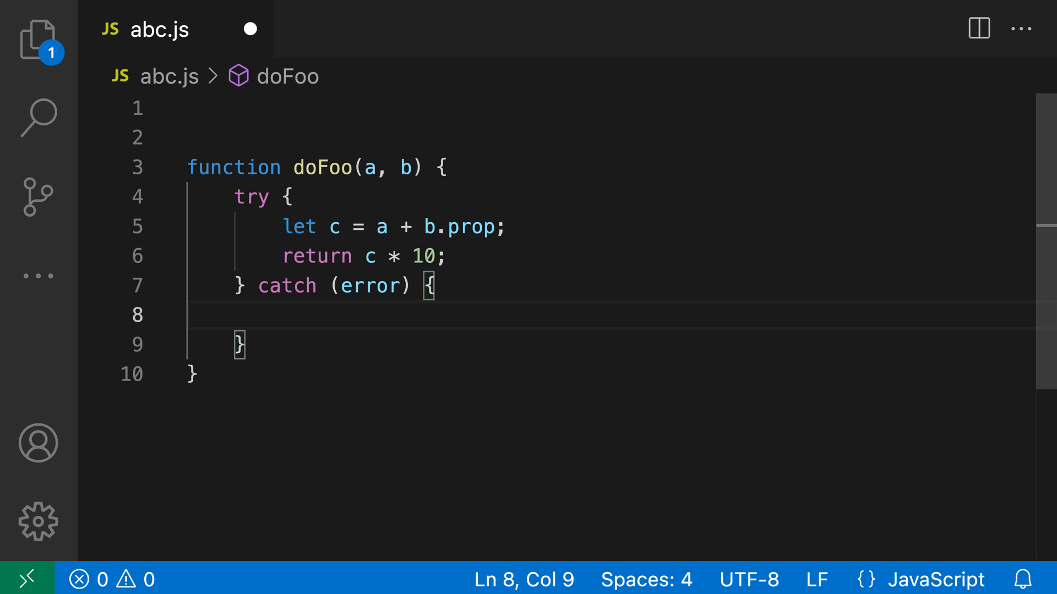
- Add 'return 0;' inside the catch (error) block
text(return 0;)
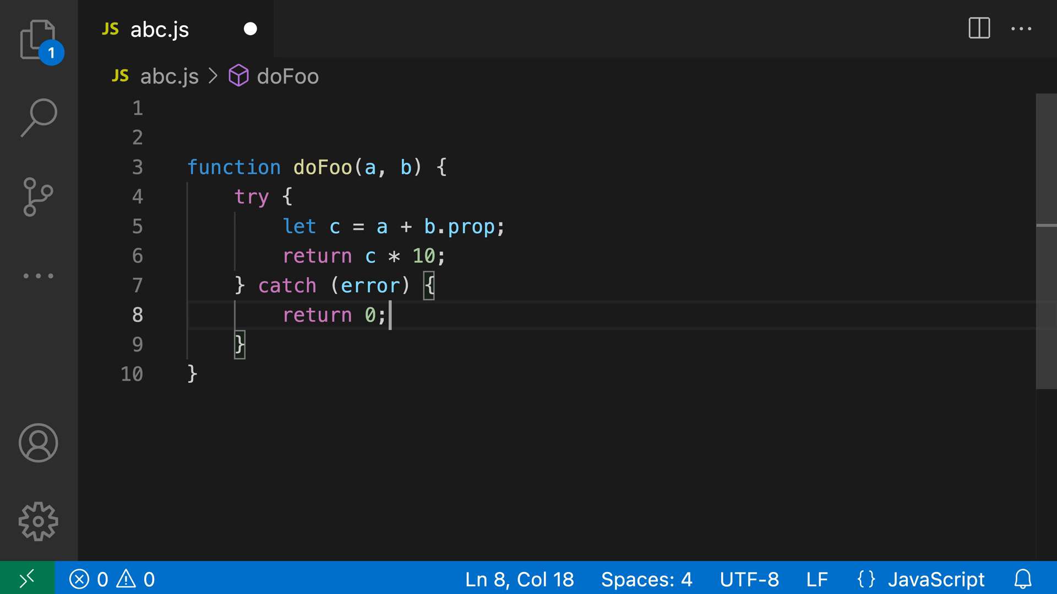
mouse_move(612, 381)
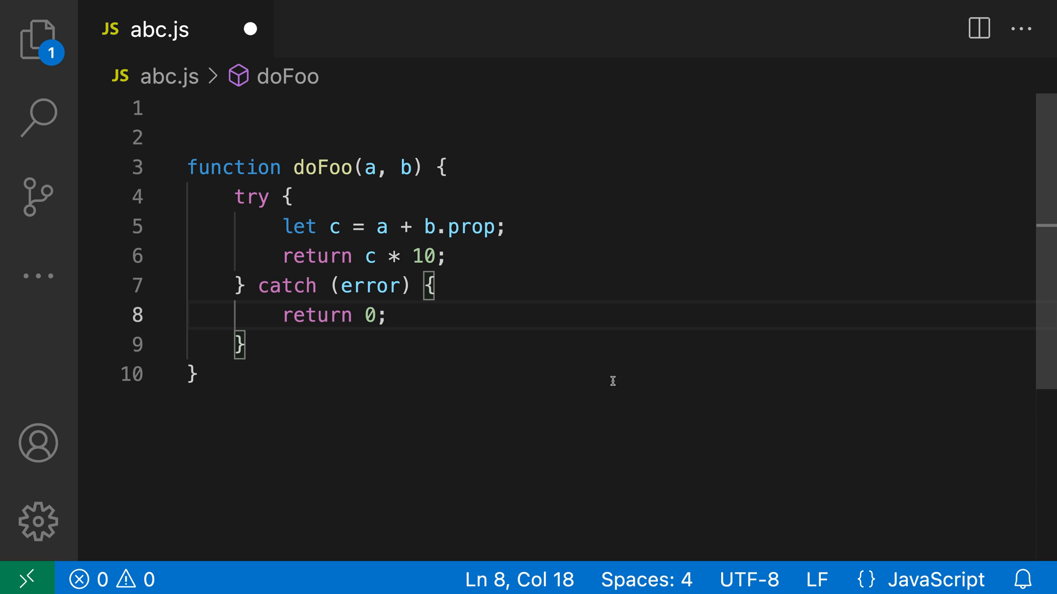
- Wrap the 'return c * 10' line in an If-Else snippet via Surround With Snippet
click(450, 256)
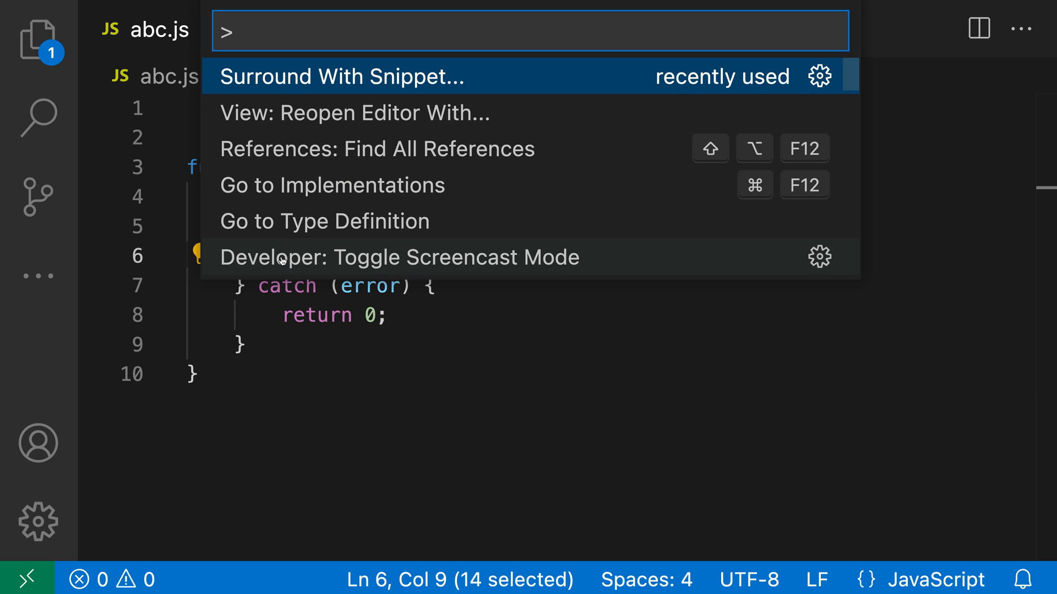
click(341, 75)
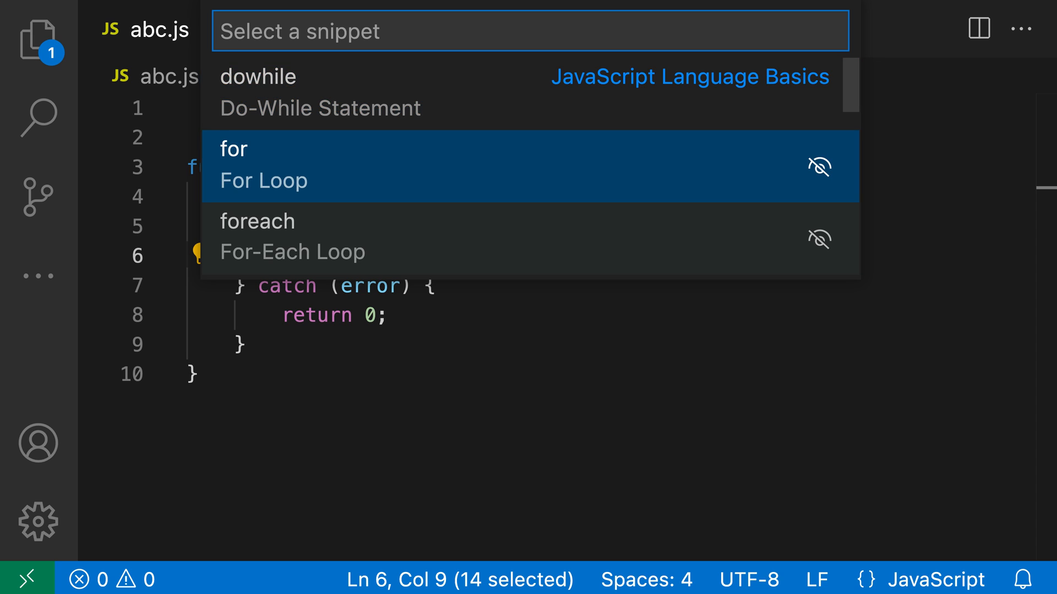
text(if)
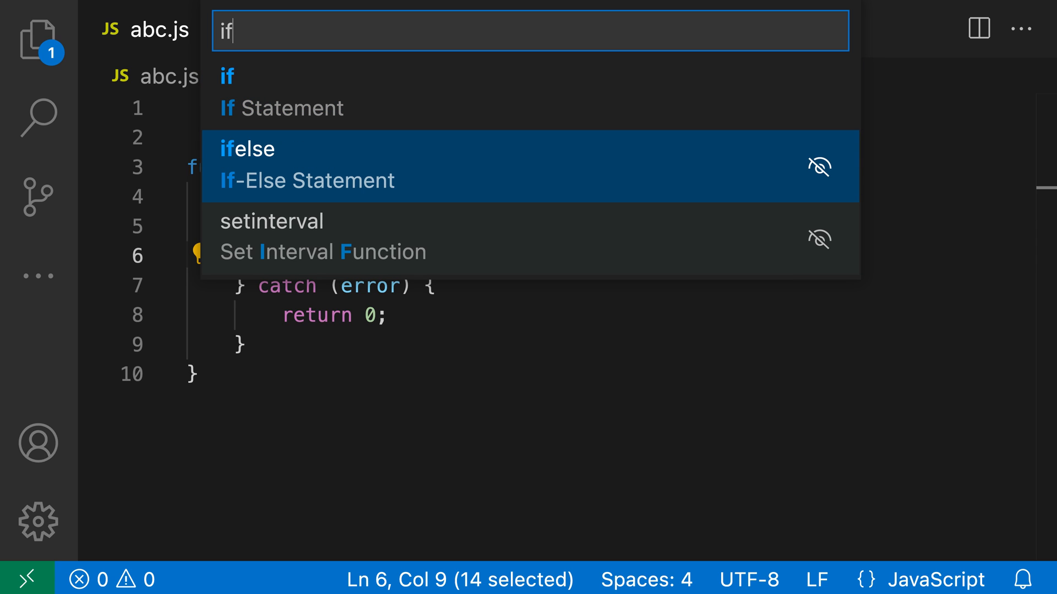
mouse_move(364, 175)
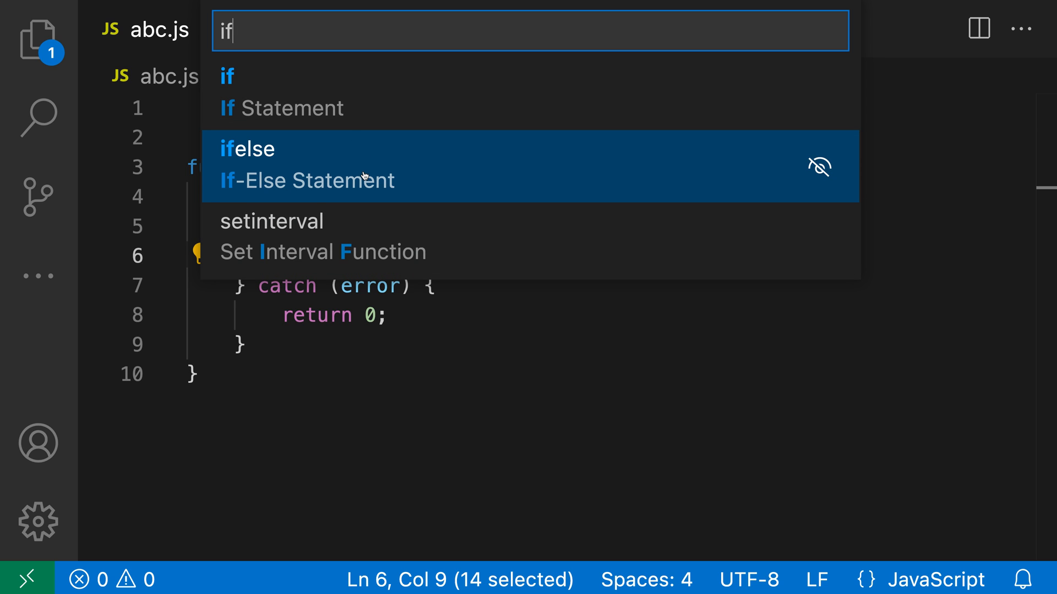
mouse_move(455, 172)
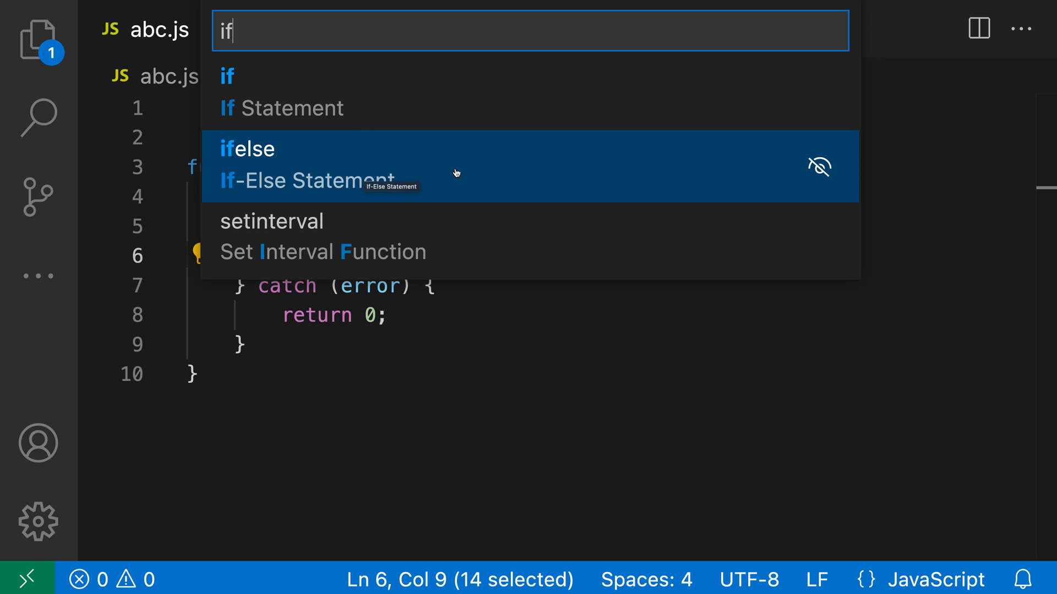
mouse_move(456, 172)
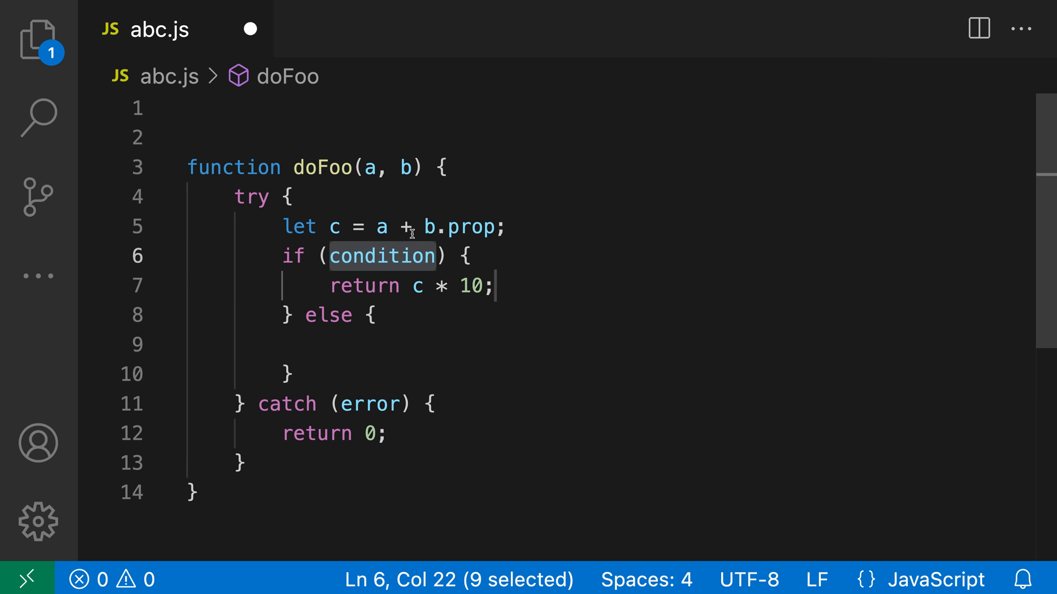
mouse_move(495, 332)
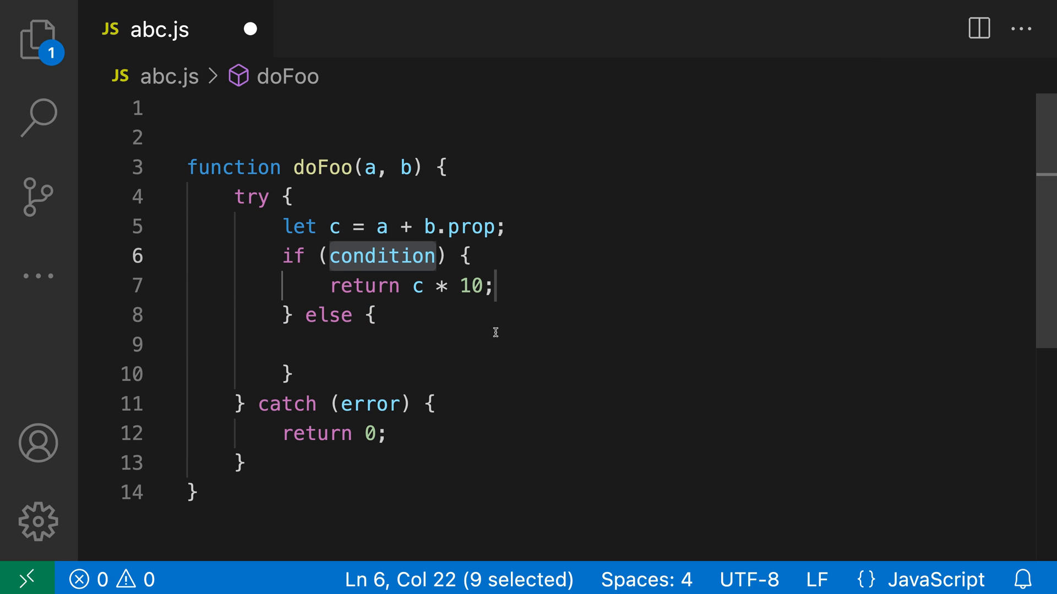
click(371, 315)
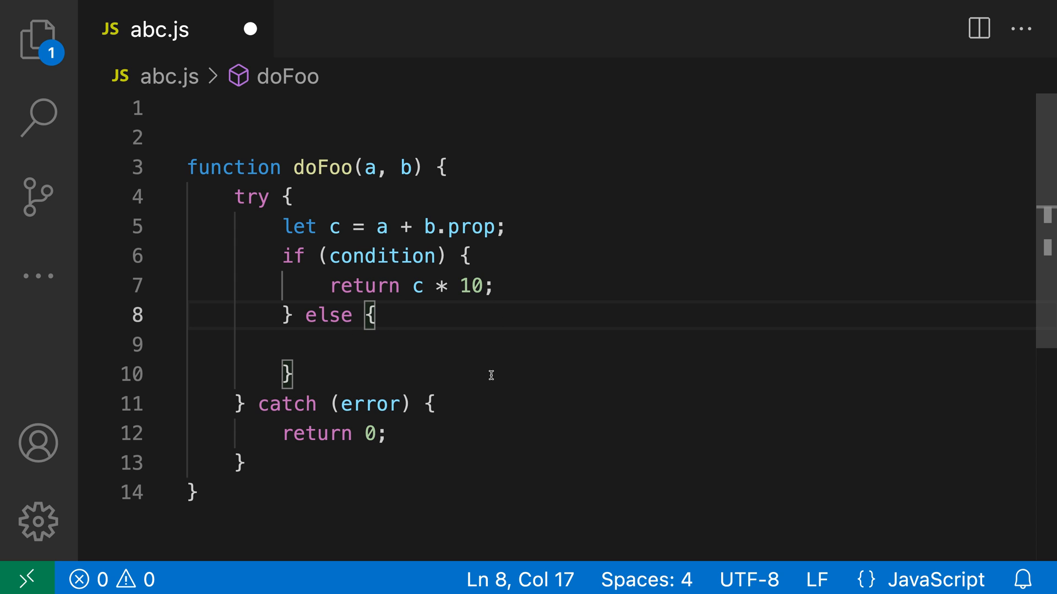
click(331, 345)
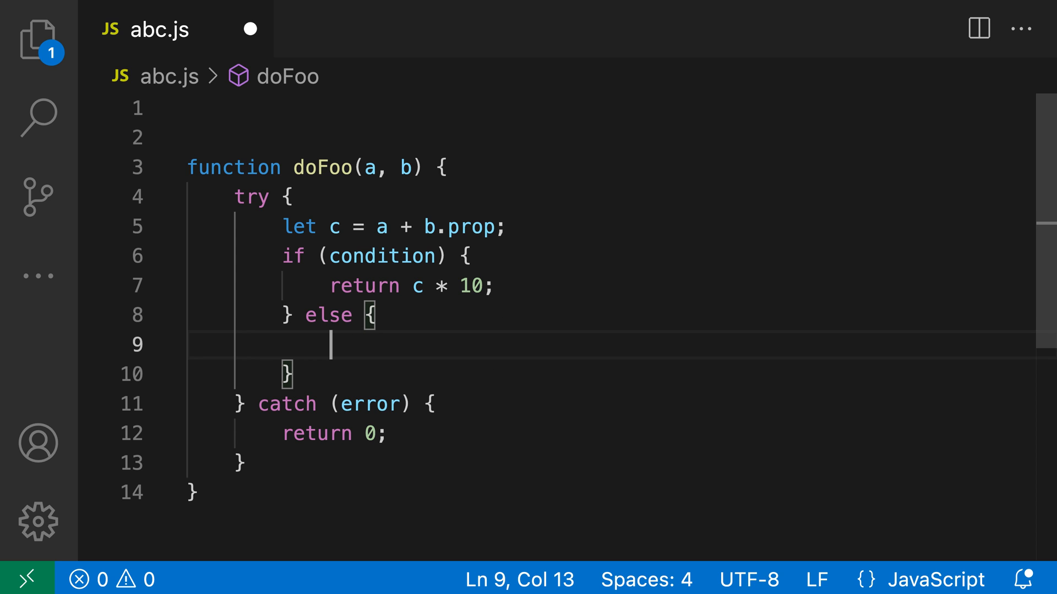